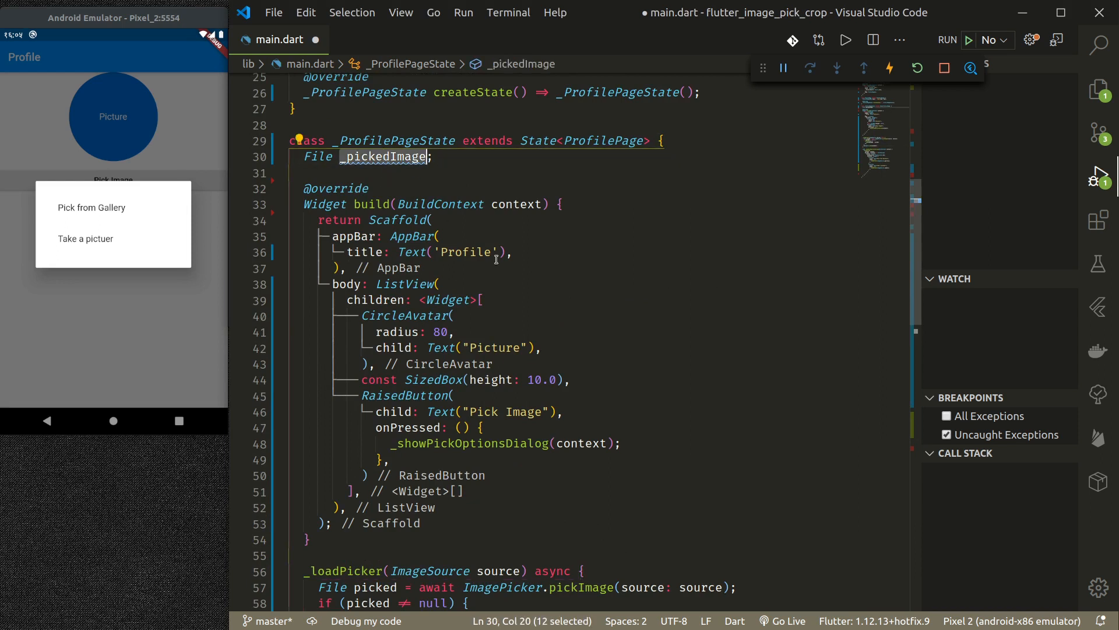
# Add 'backgroundImage: _pickedImage != null ?' to the CircleAvatar so it shows the picked image.
pyautogui.write('backgroundImage: _pickedImage != null ? FileImage(_pickedImage) : null ,')
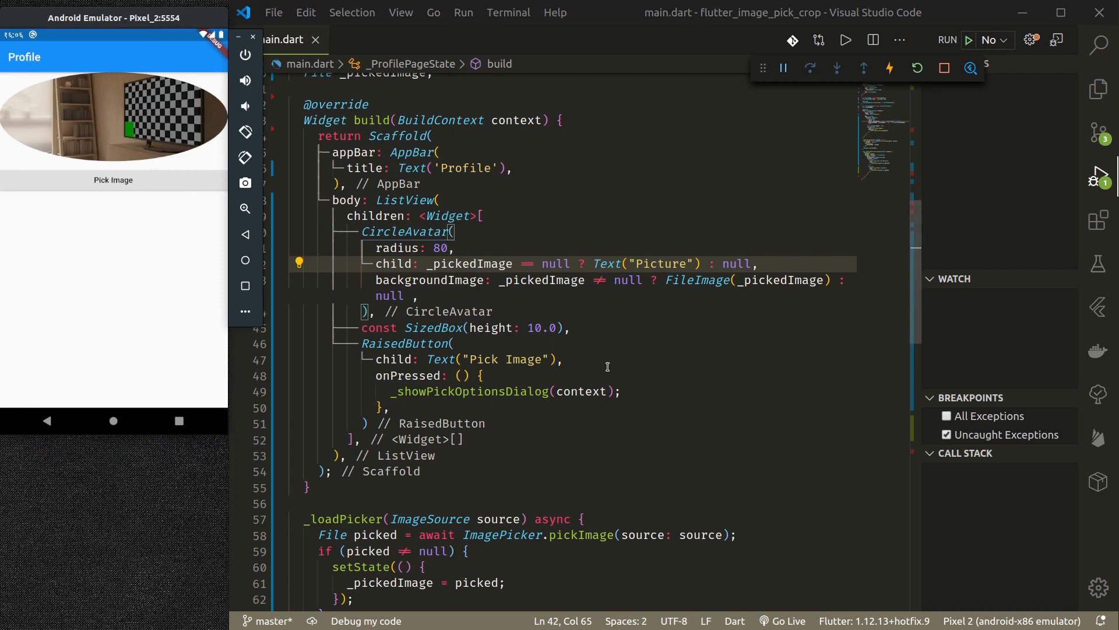
pyautogui.scroll(-3)
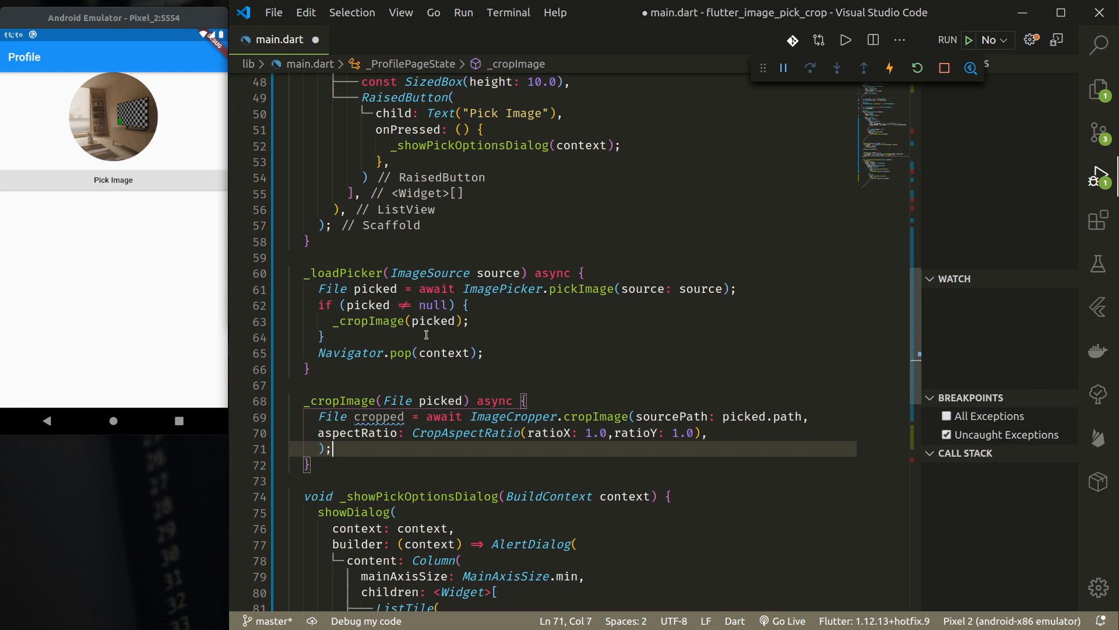
# Store the cropped file in _pickedImage only when 'if(cropped != null)' holds.
pyautogui.write('if(cropped != null) {')
pyautogui.write('_pickedImage = cropped')
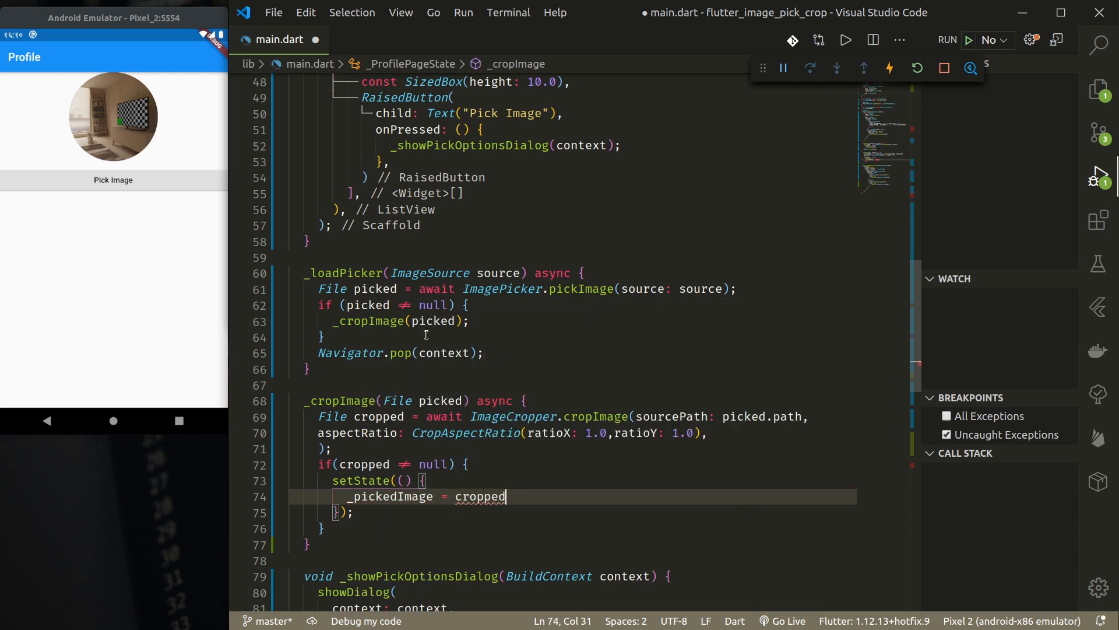
pyautogui.write(';')
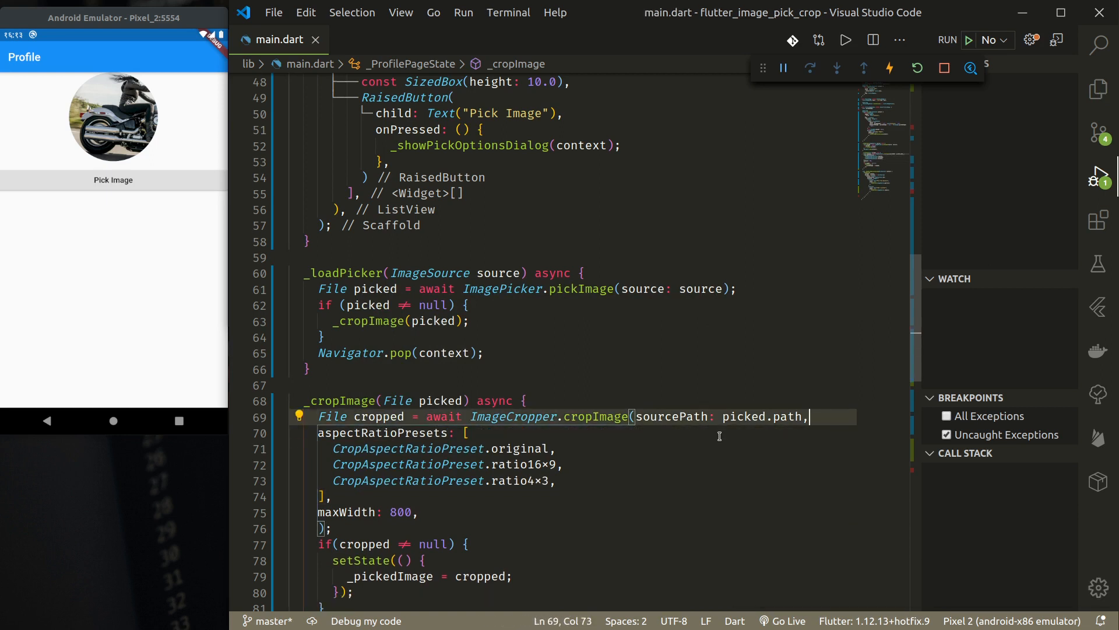
# Choose Pick from Gallery in the emulator app's image source options.
pyautogui.click(113, 179)
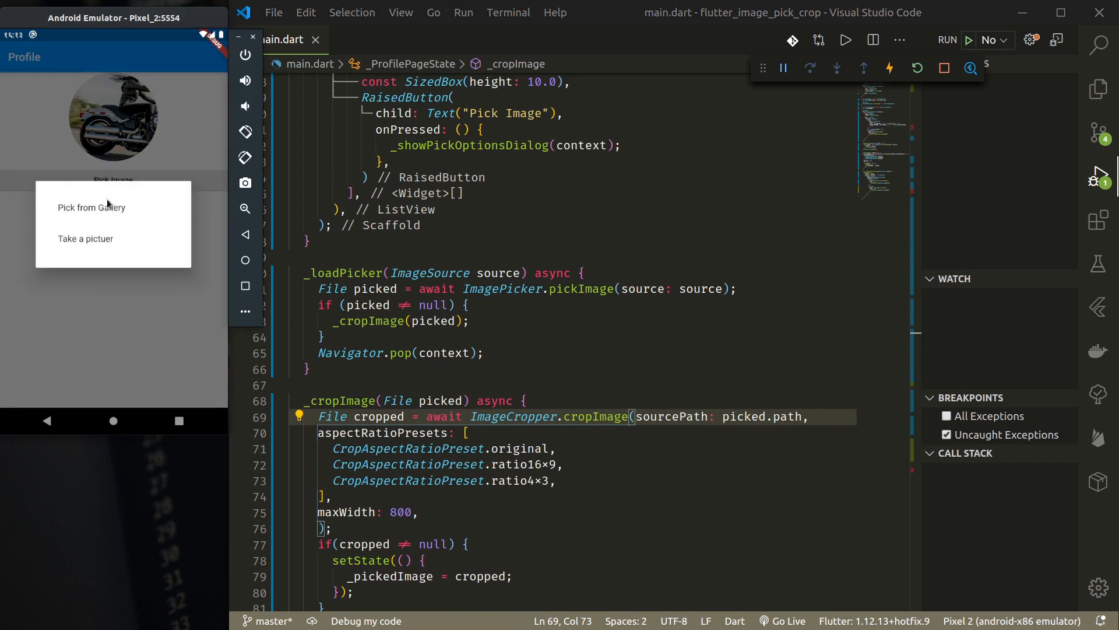
pyautogui.click(92, 207)
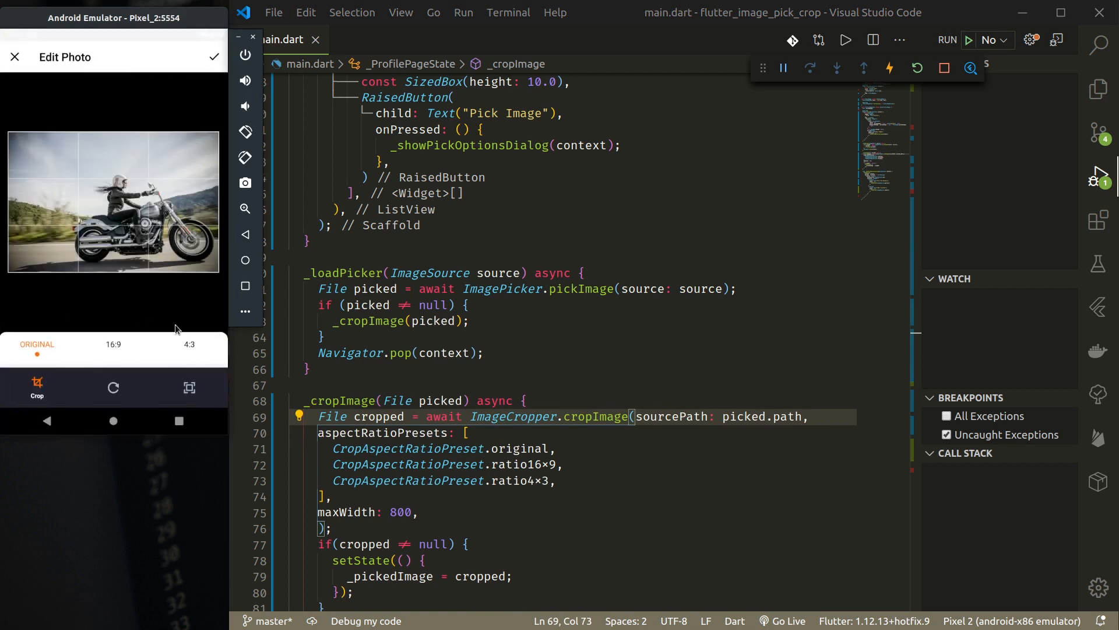